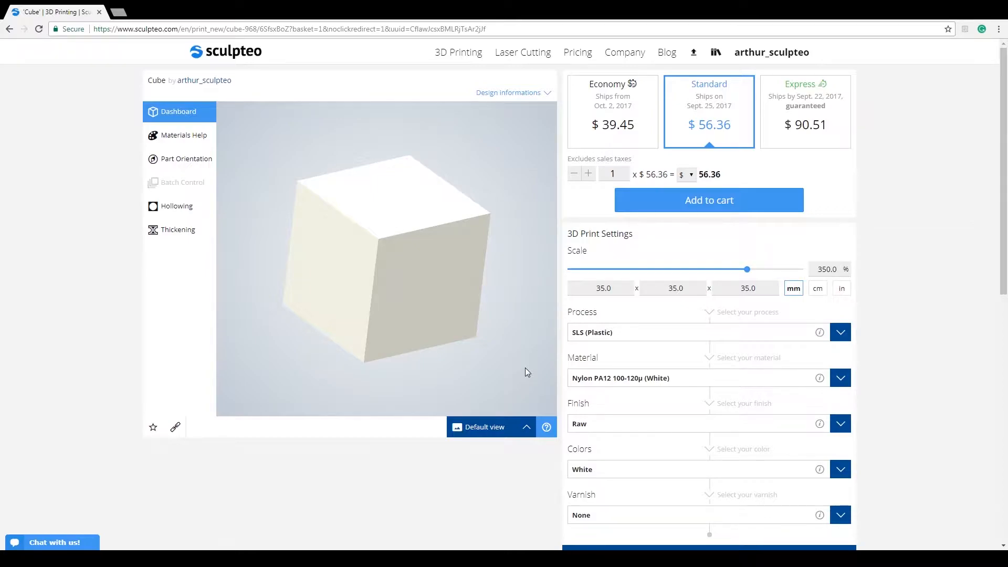
{"action": "mouse_move", "coordinate": [159, 215]}
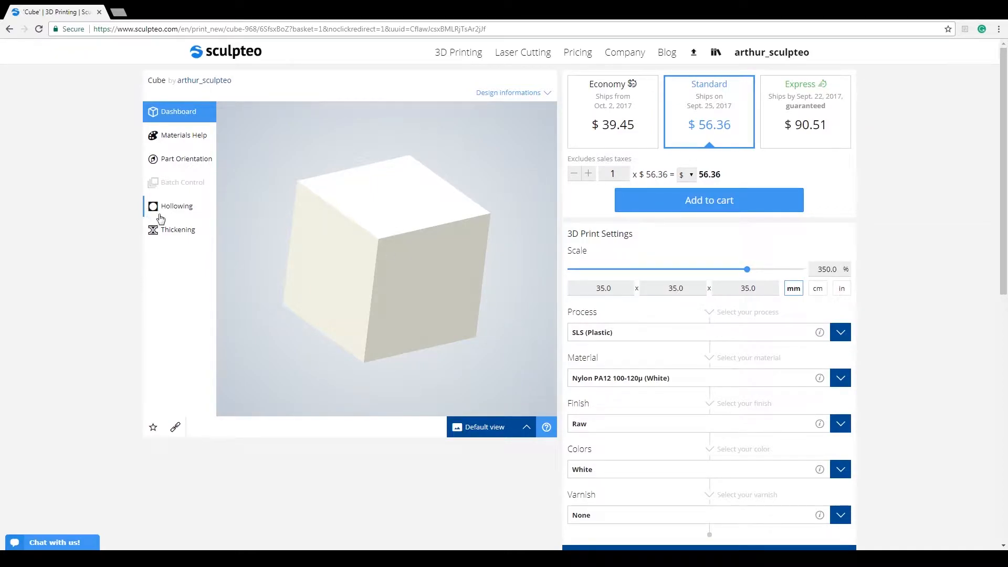
{"action": "mouse_move", "coordinate": [680, 134]}
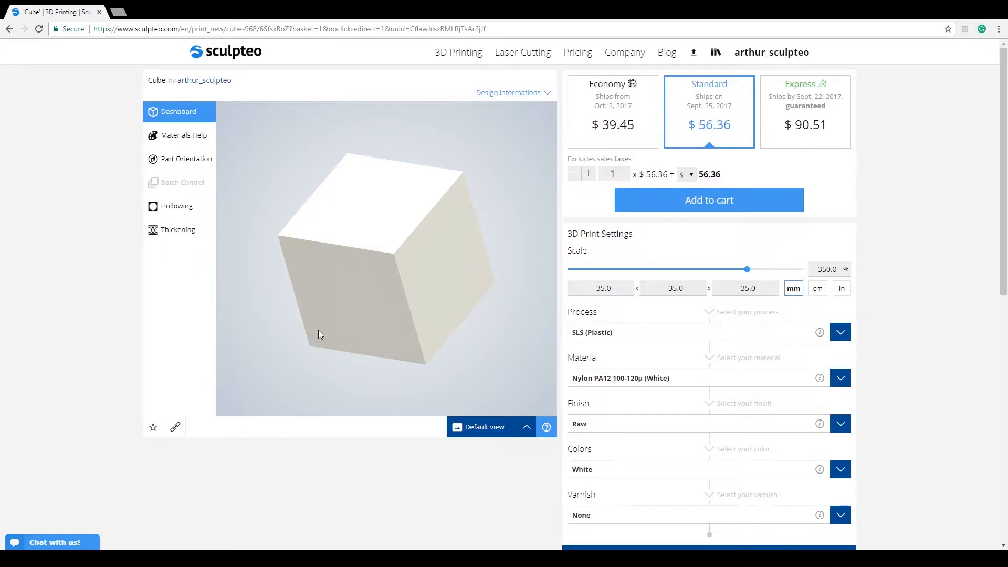
- Keep SLS (Plastic) as the print process for the cube
{"action": "left_click", "coordinate": [840, 333]}
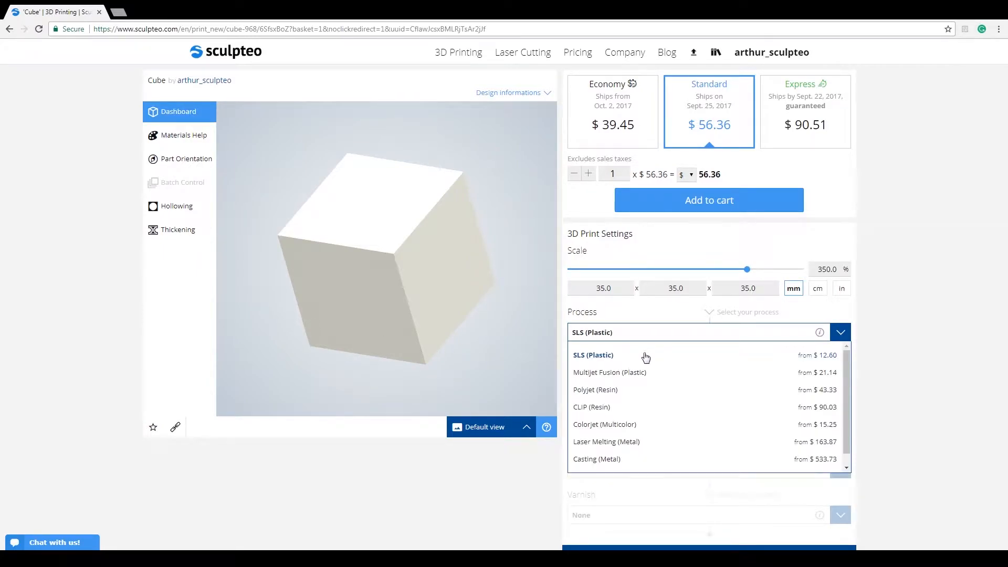
{"action": "mouse_move", "coordinate": [674, 381]}
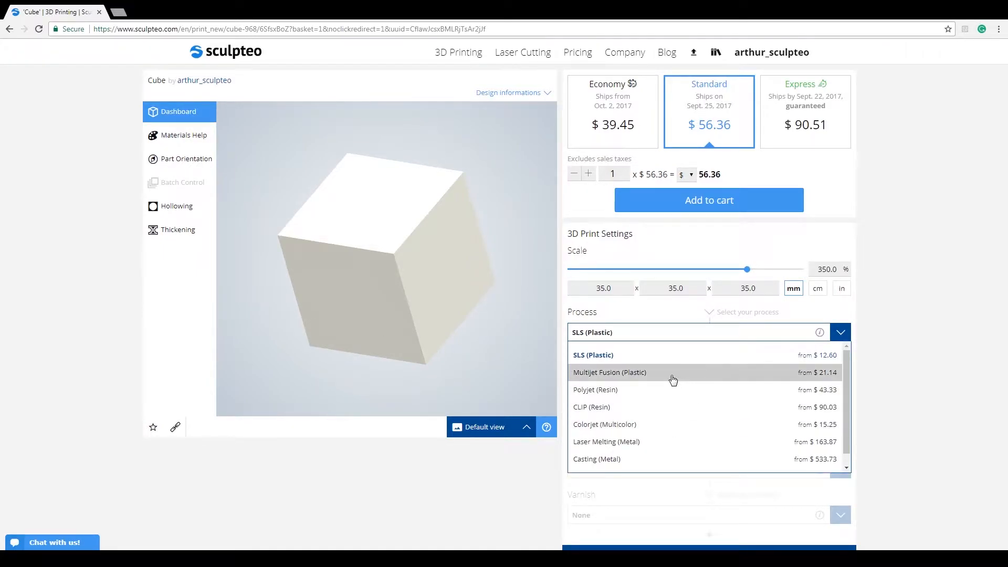
{"action": "left_click", "coordinate": [593, 354]}
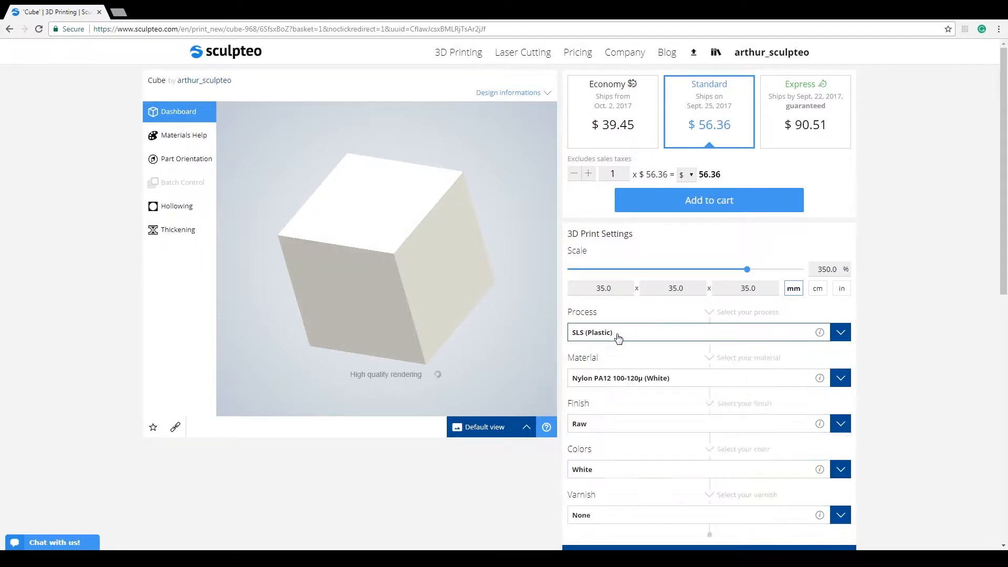
- Switch the cube into Hollowing mode and dismiss the mode notice
{"action": "left_click", "coordinate": [176, 205]}
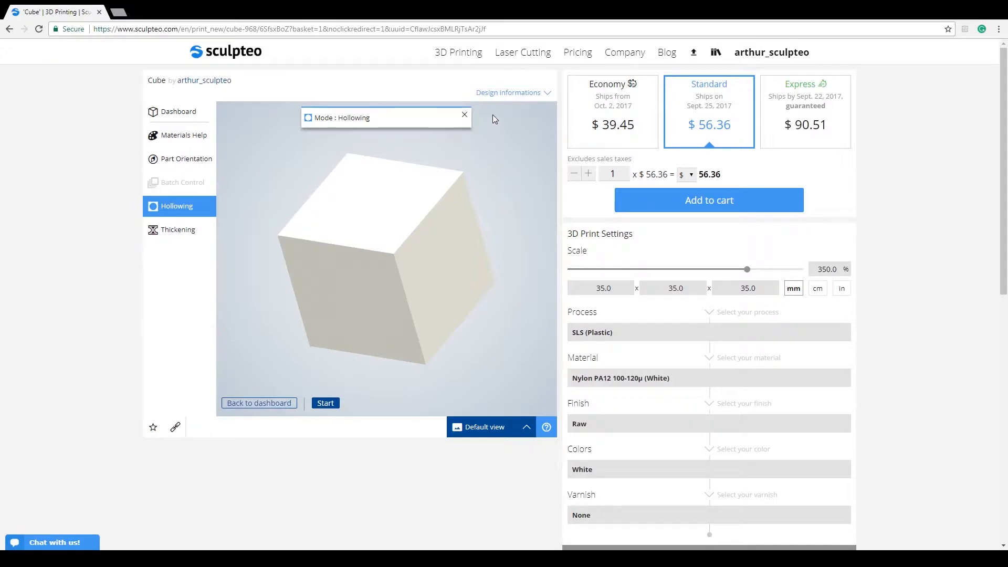
{"action": "mouse_move", "coordinate": [389, 142]}
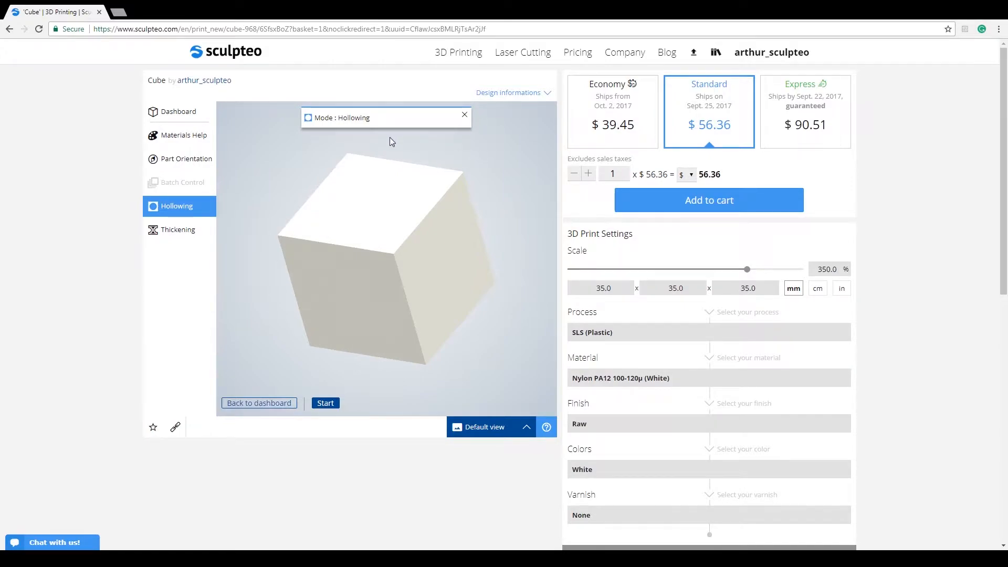
{"action": "left_click", "coordinate": [464, 114]}
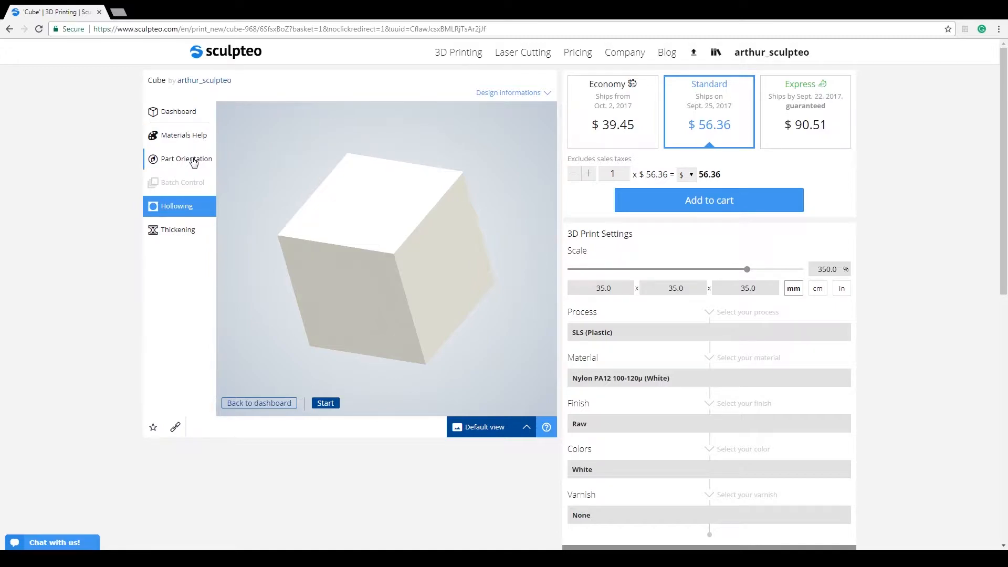
{"action": "mouse_move", "coordinate": [209, 230]}
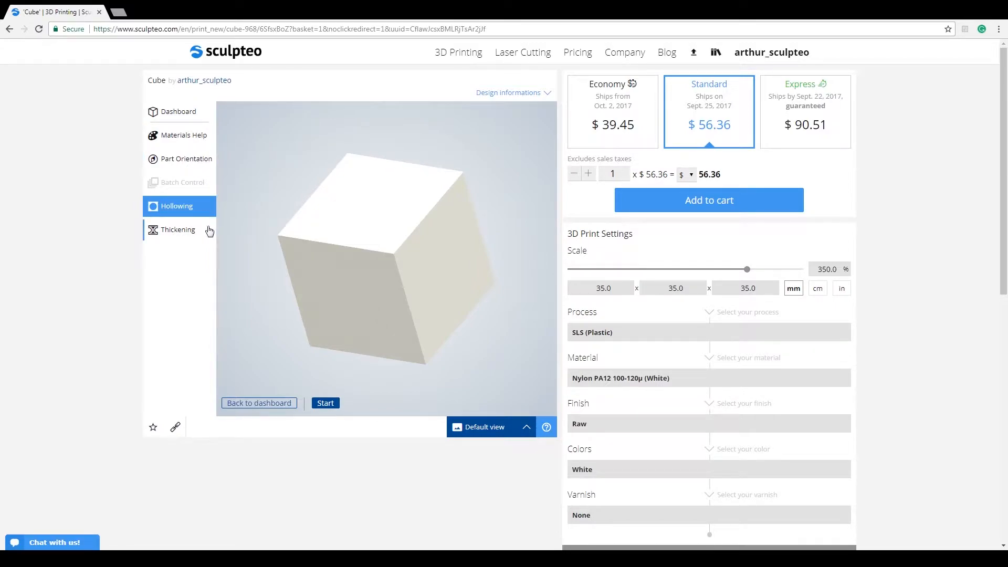
{"action": "mouse_move", "coordinate": [253, 248]}
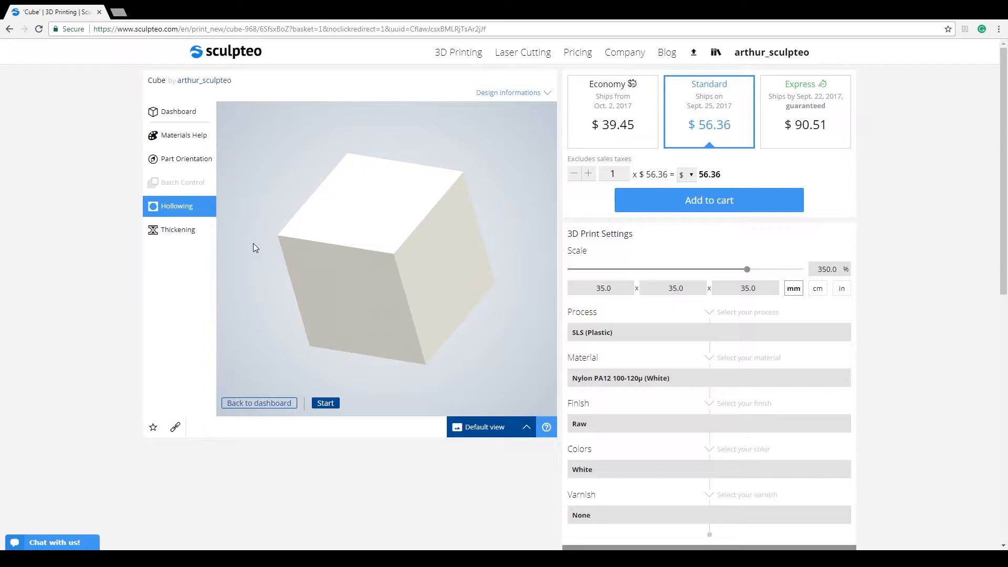
- Start hollowing the cube and dismiss the progress and add-holes messages
{"action": "left_click", "coordinate": [326, 403]}
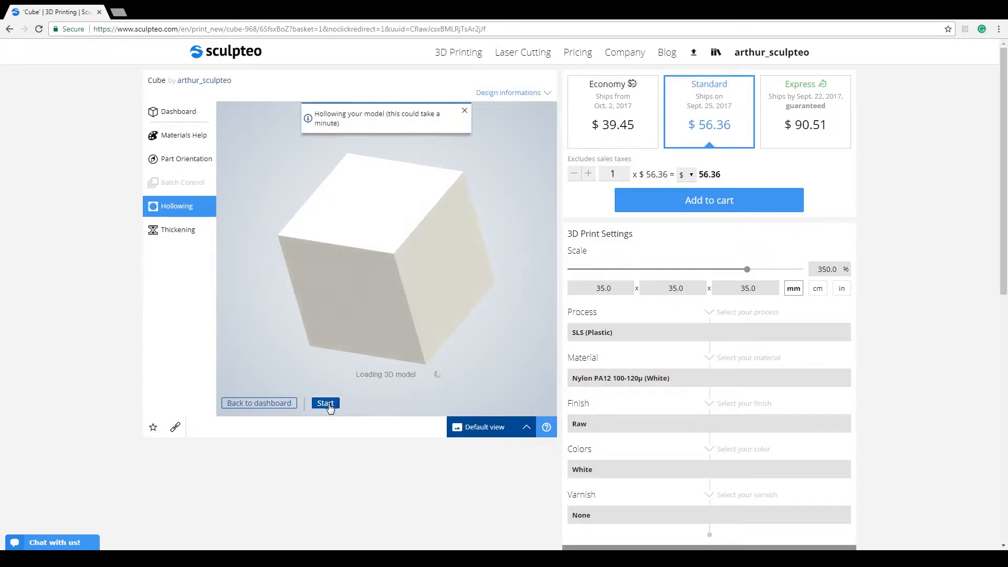
{"action": "mouse_move", "coordinate": [452, 150]}
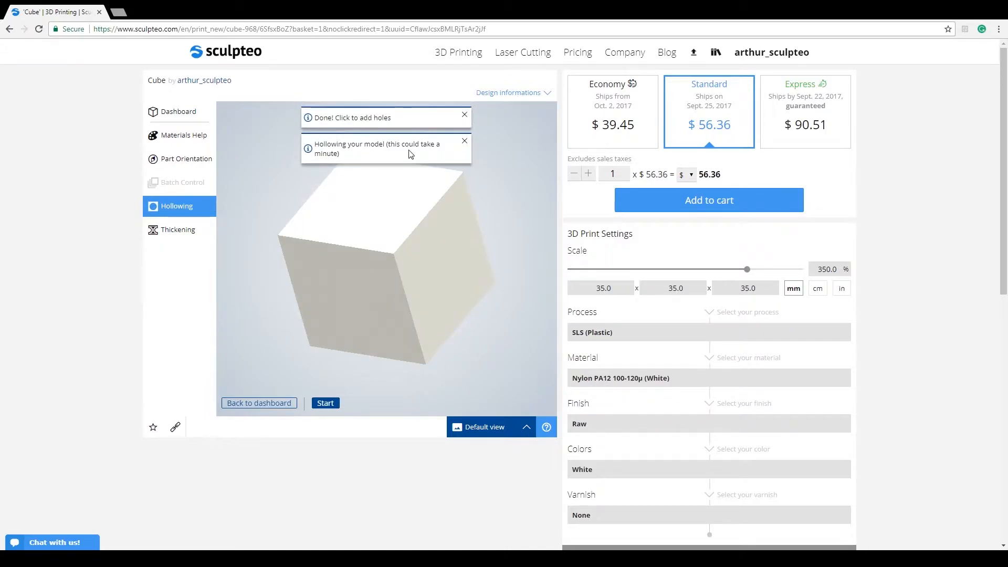
{"action": "left_click", "coordinate": [464, 141]}
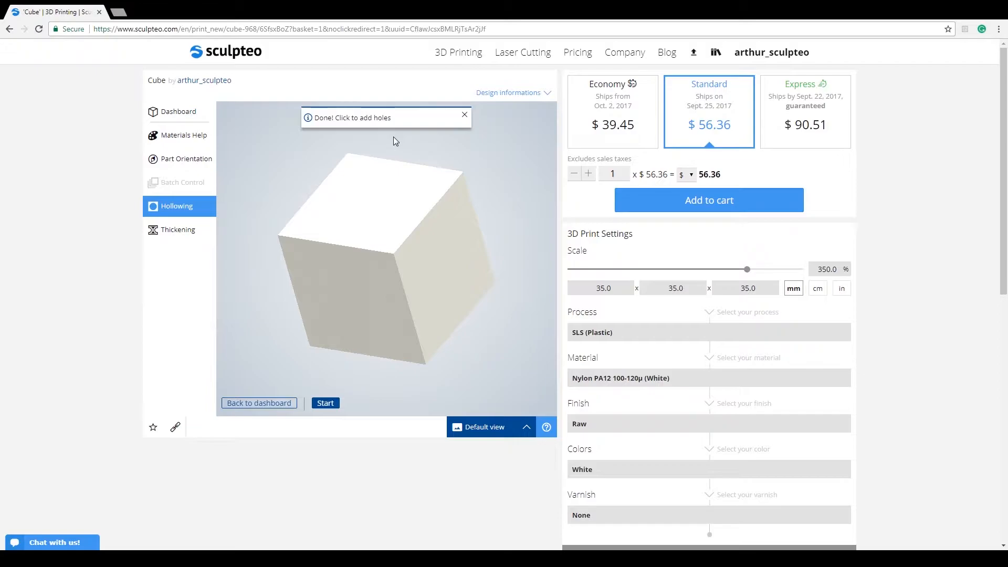
{"action": "left_click", "coordinate": [464, 114]}
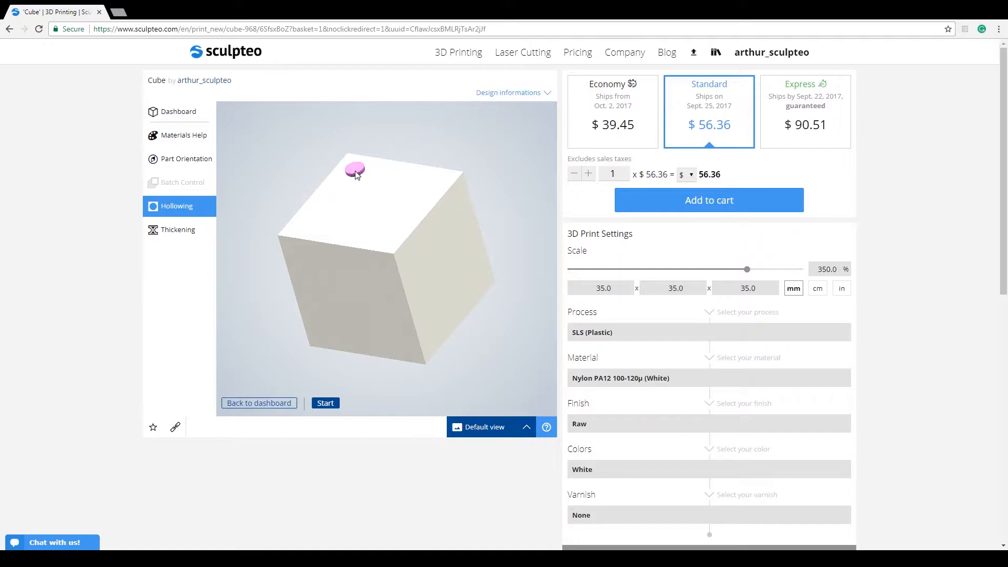
- Place two drain holes on the cube's top face, near the back corner and front edge
{"action": "left_click", "coordinate": [355, 170]}
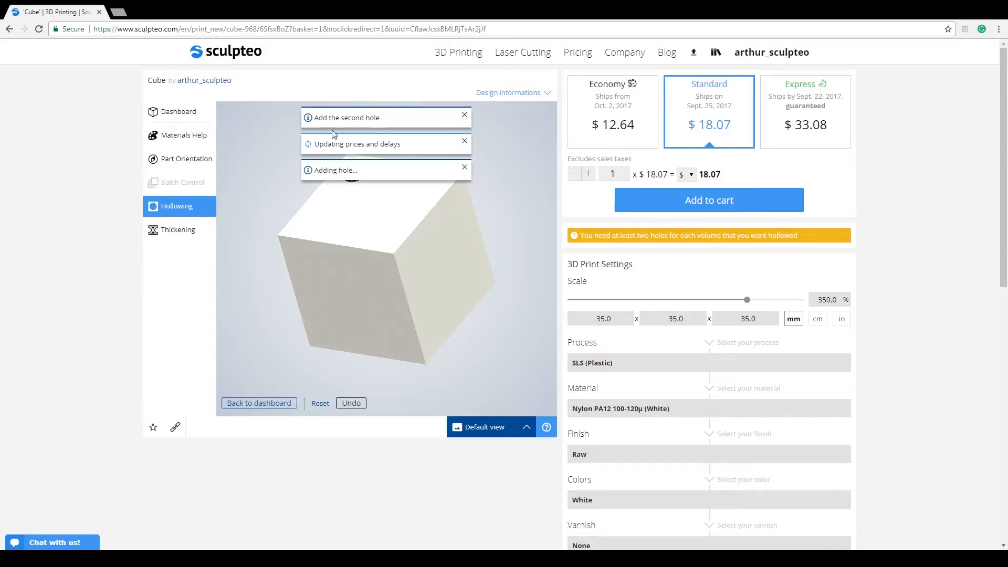
{"action": "left_click", "coordinate": [380, 220]}
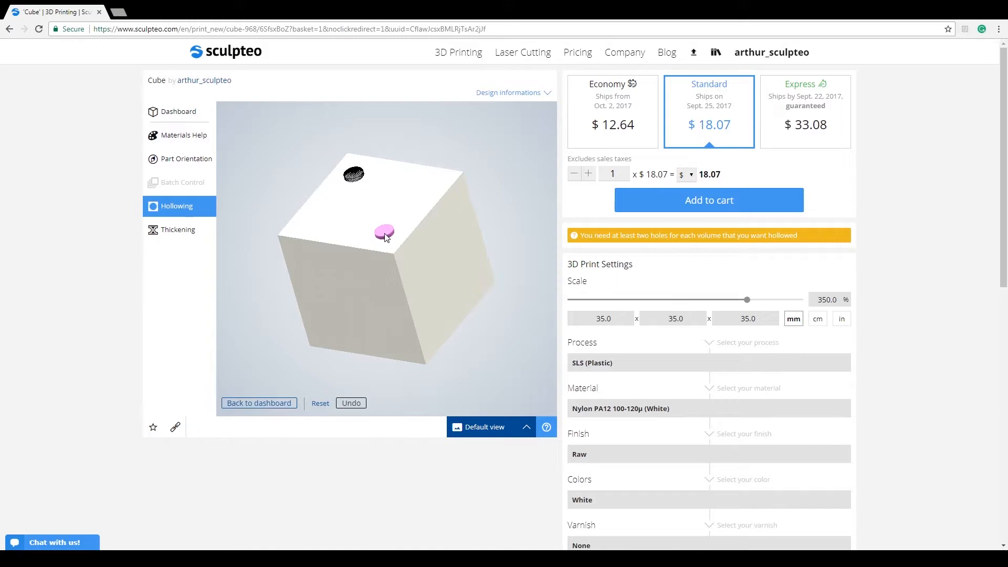
{"action": "left_click", "coordinate": [385, 232]}
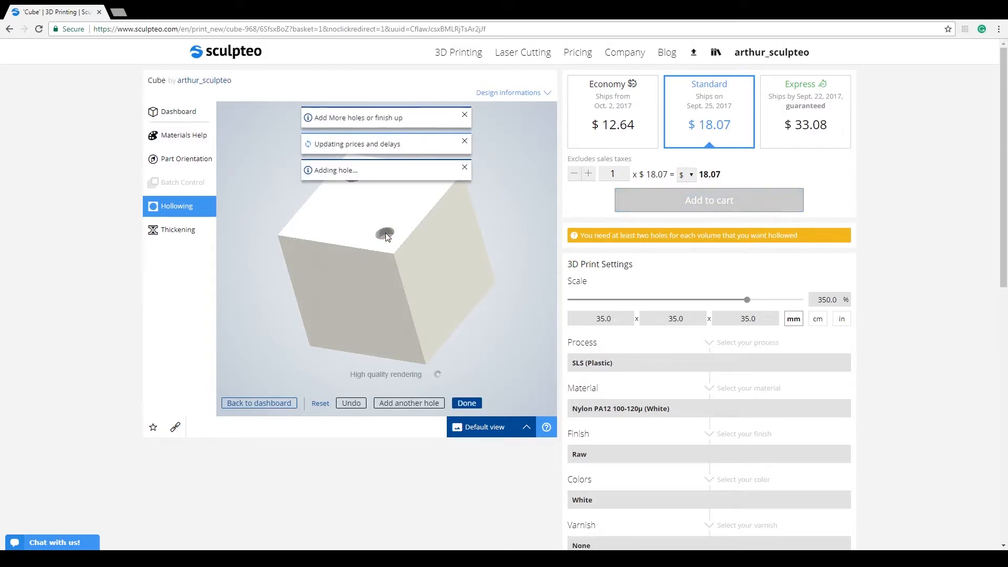
{"action": "left_click", "coordinate": [384, 233]}
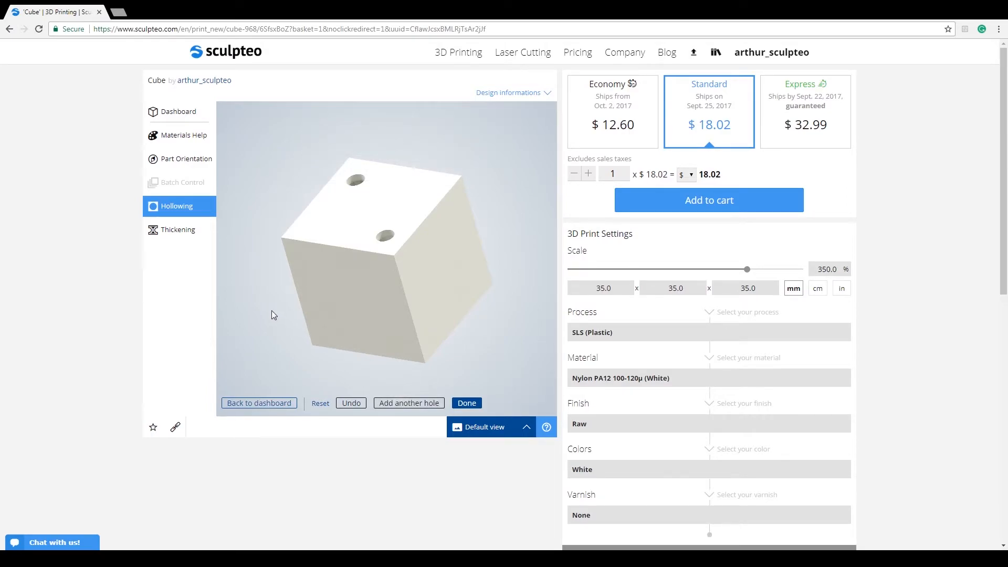
- Save the hollowed cube with its holes, then reopen it for hole editing
{"action": "left_click", "coordinate": [466, 402]}
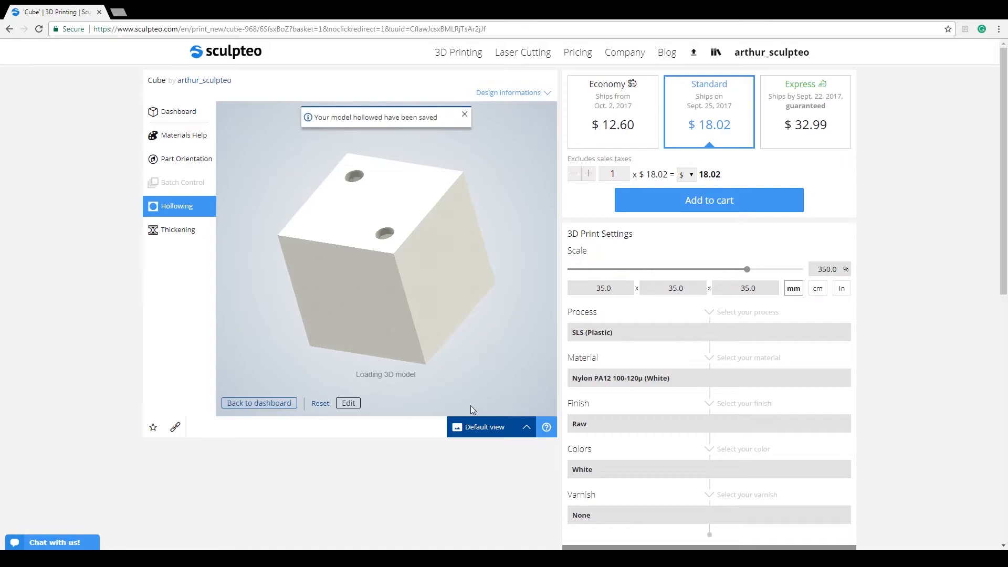
{"action": "mouse_move", "coordinate": [429, 101]}
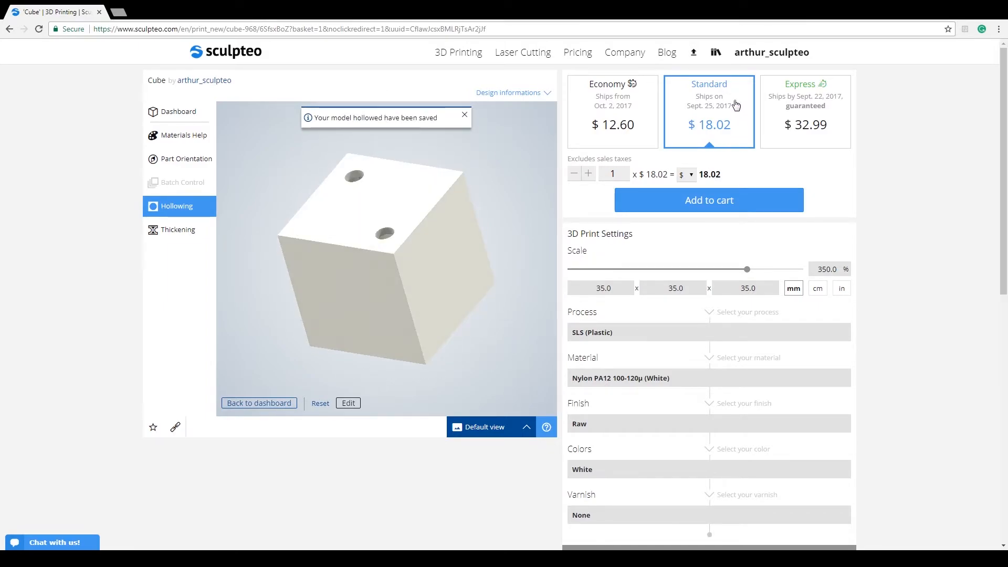
{"action": "left_click", "coordinate": [464, 115]}
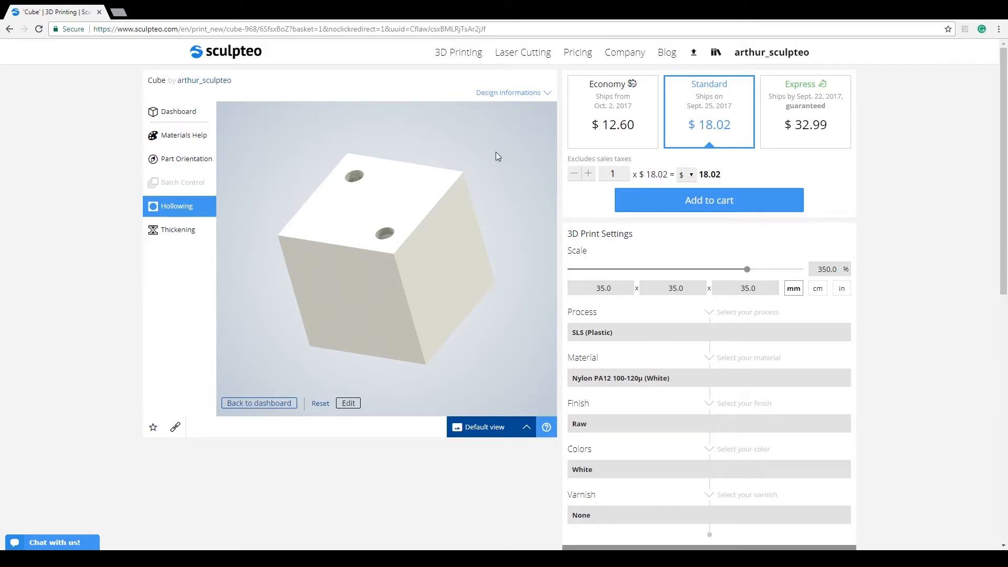
{"action": "mouse_move", "coordinate": [357, 165]}
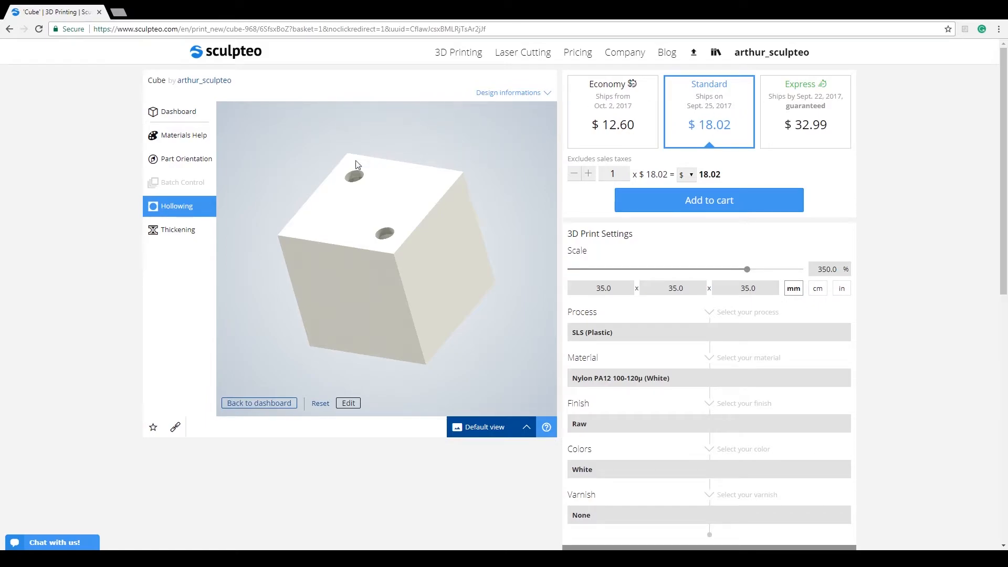
{"action": "mouse_move", "coordinate": [365, 377]}
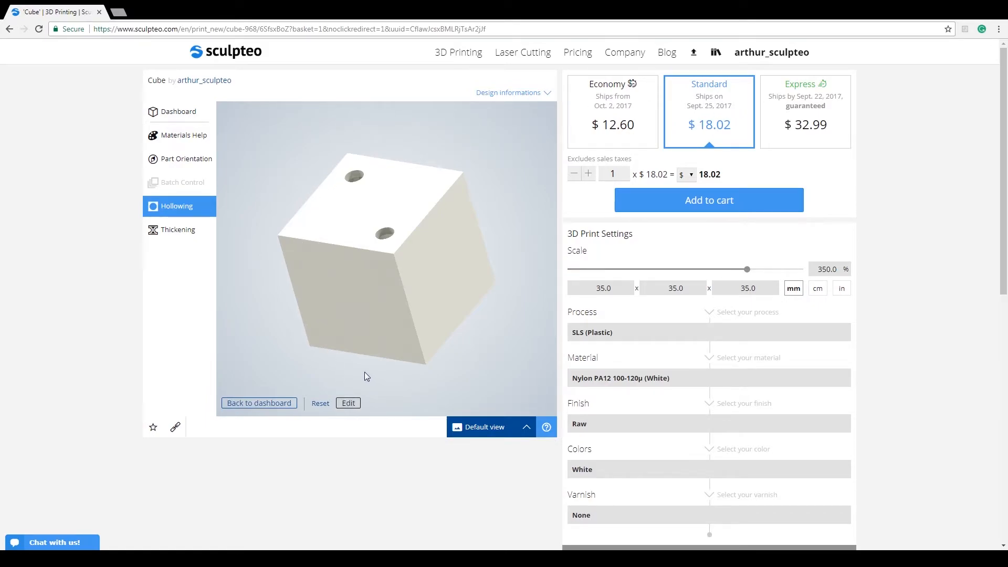
{"action": "left_click", "coordinate": [347, 403]}
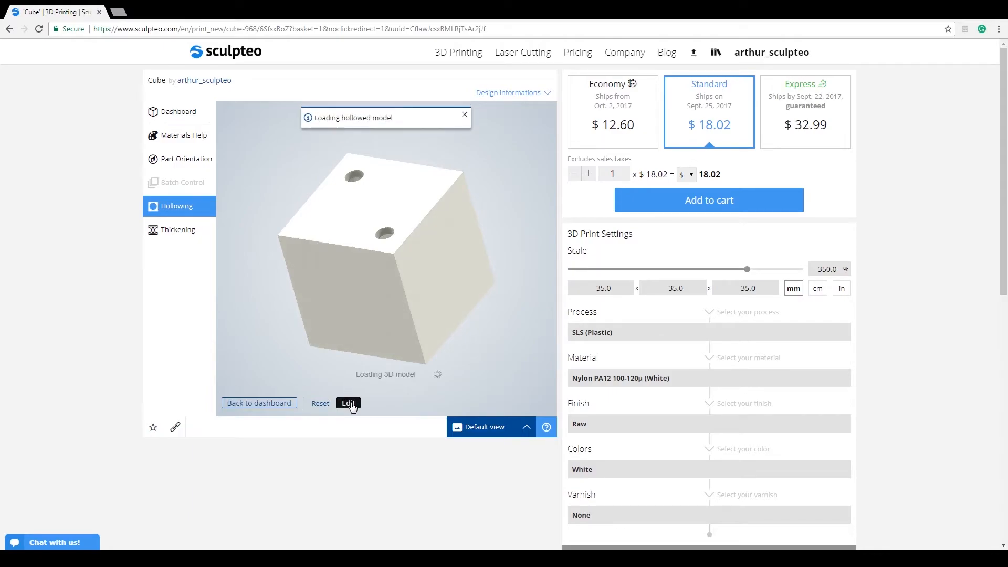
- Reload the hollowed cube into hole-editing mode showing its two drain holes
{"action": "left_click", "coordinate": [348, 403]}
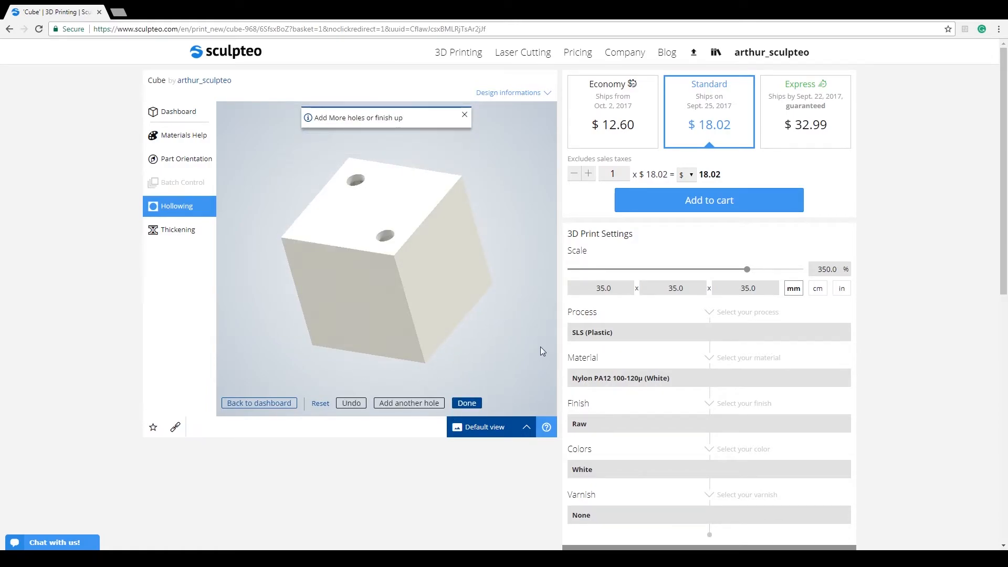
{"action": "mouse_move", "coordinate": [182, 116]}
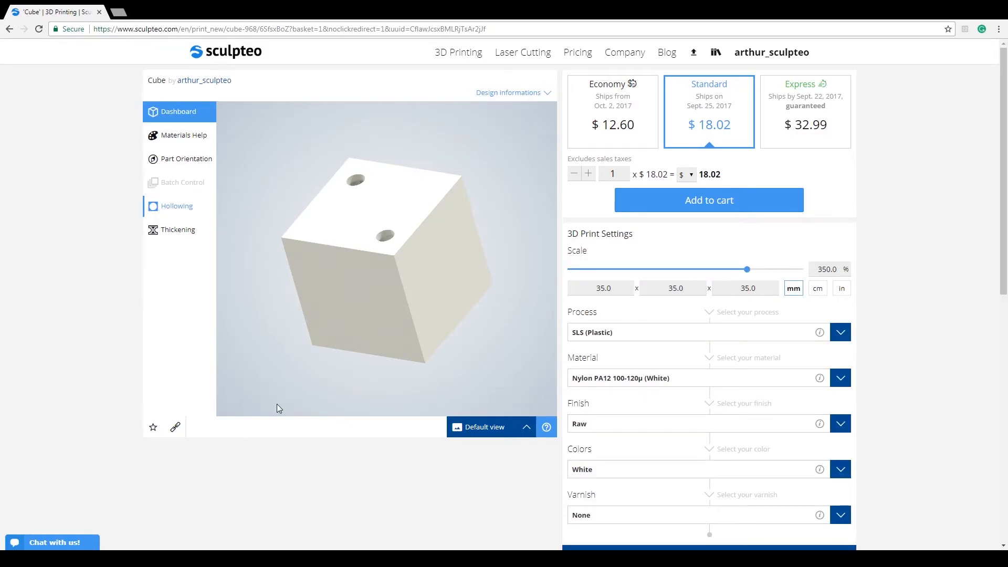
{"action": "left_click", "coordinate": [841, 332]}
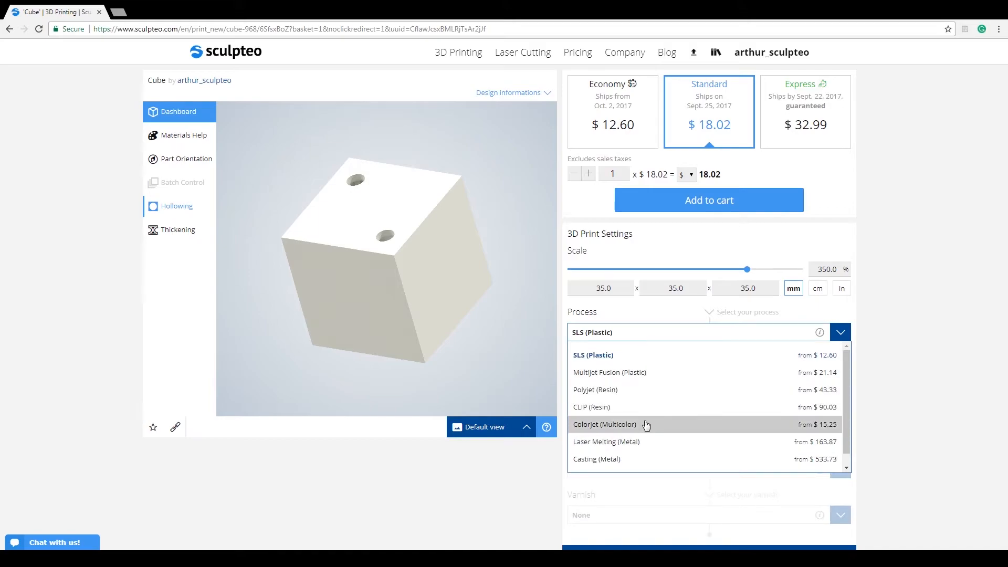
{"action": "left_click", "coordinate": [592, 355]}
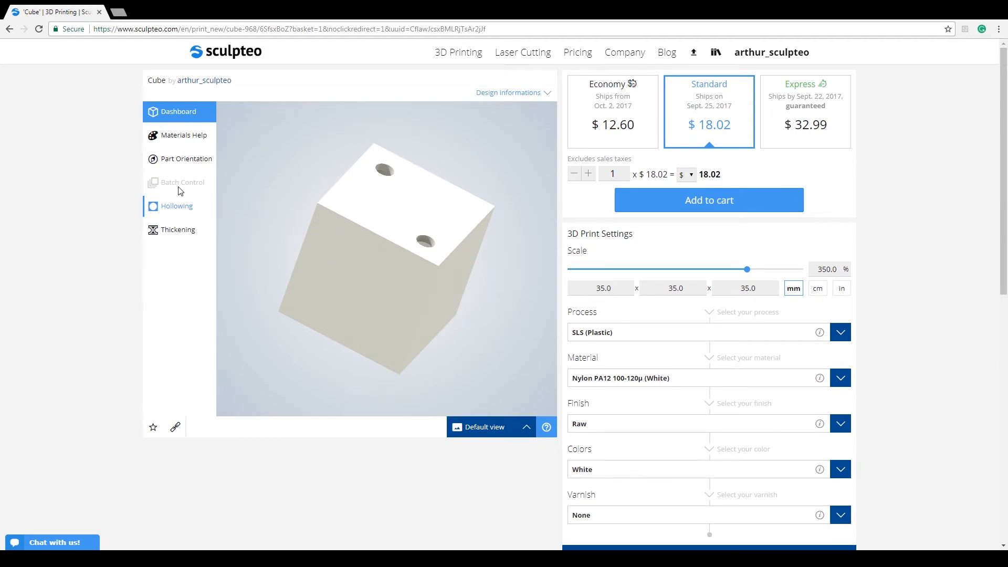
{"action": "mouse_move", "coordinate": [185, 199]}
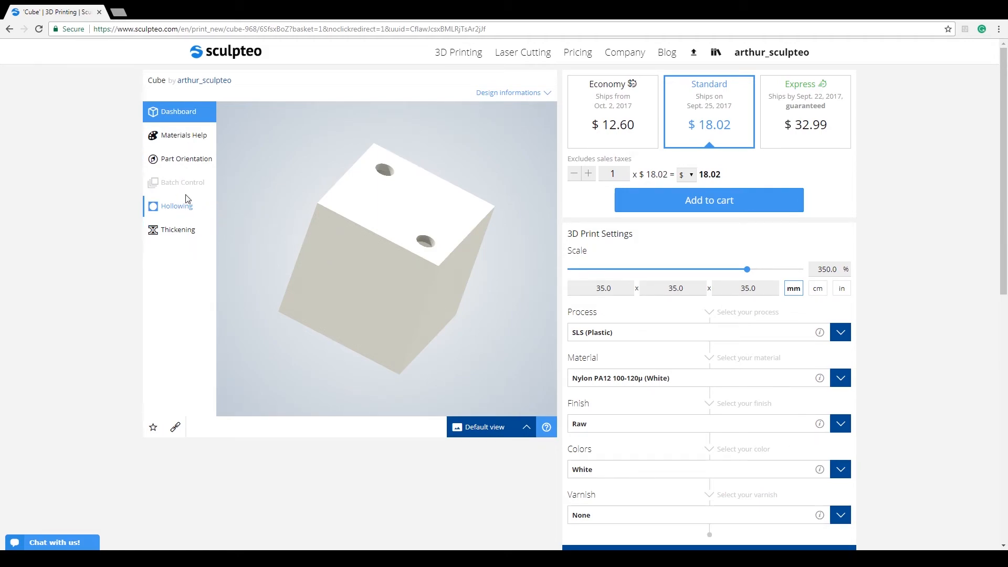
{"action": "mouse_move", "coordinate": [145, 218]}
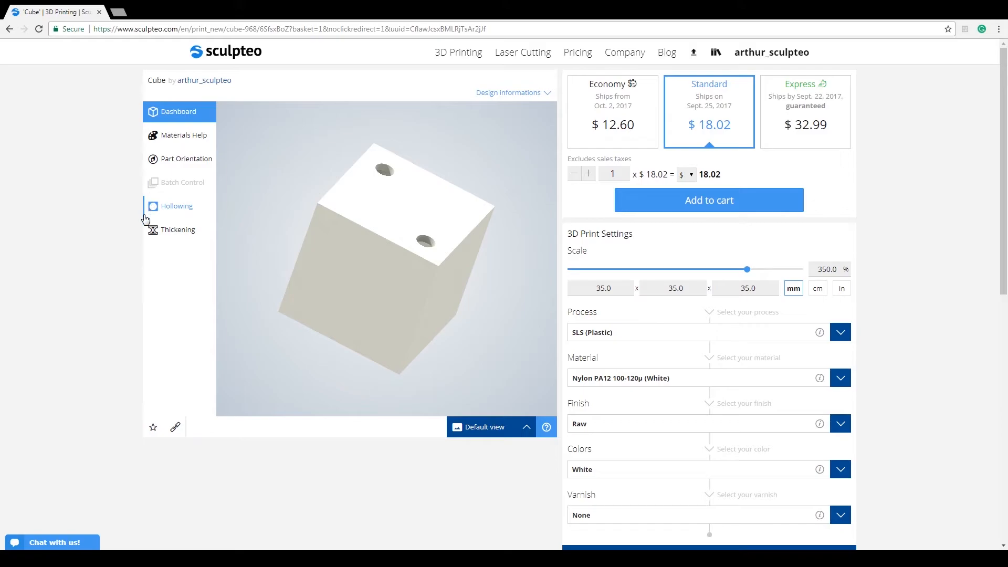
{"action": "mouse_move", "coordinate": [265, 219]}
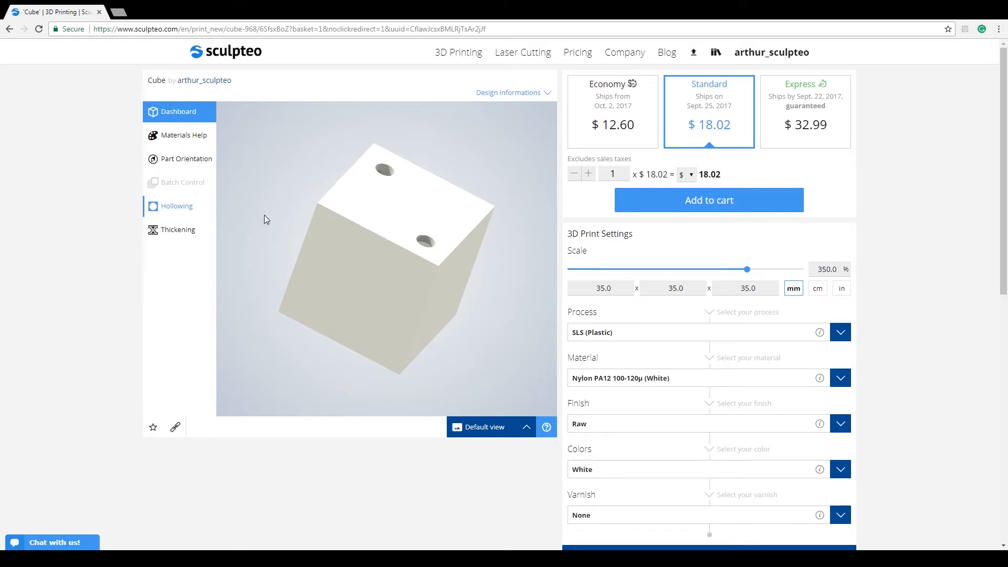
- Return the two-hole cube to Hollowing mode and dismiss the mode notice
{"action": "left_click", "coordinate": [176, 206]}
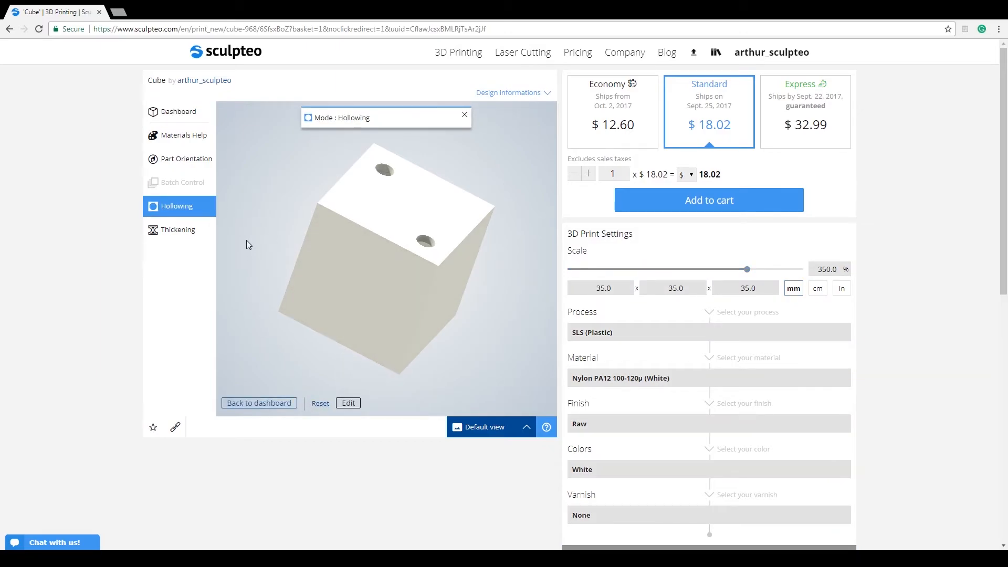
{"action": "left_click", "coordinate": [464, 116]}
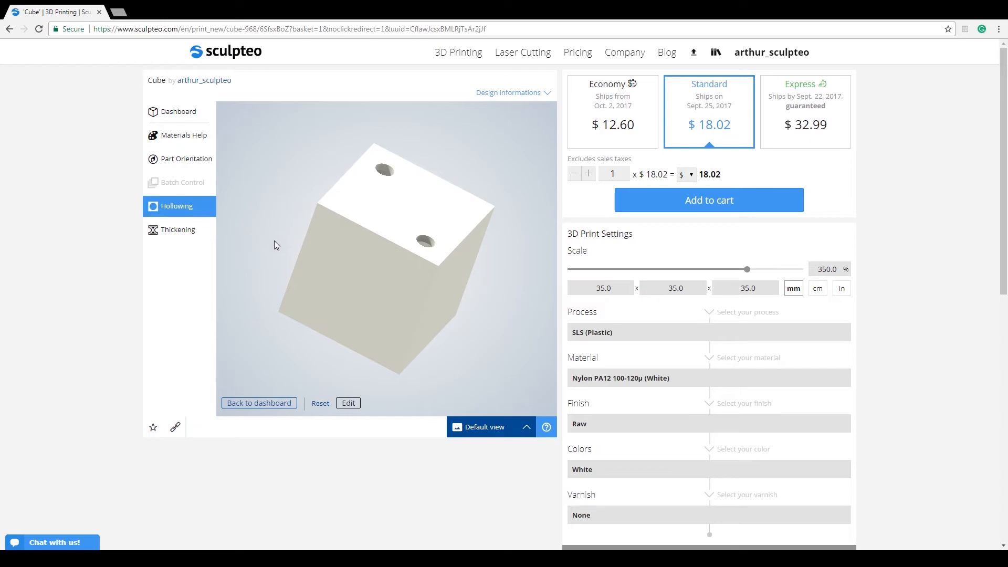
{"action": "mouse_move", "coordinate": [487, 408]}
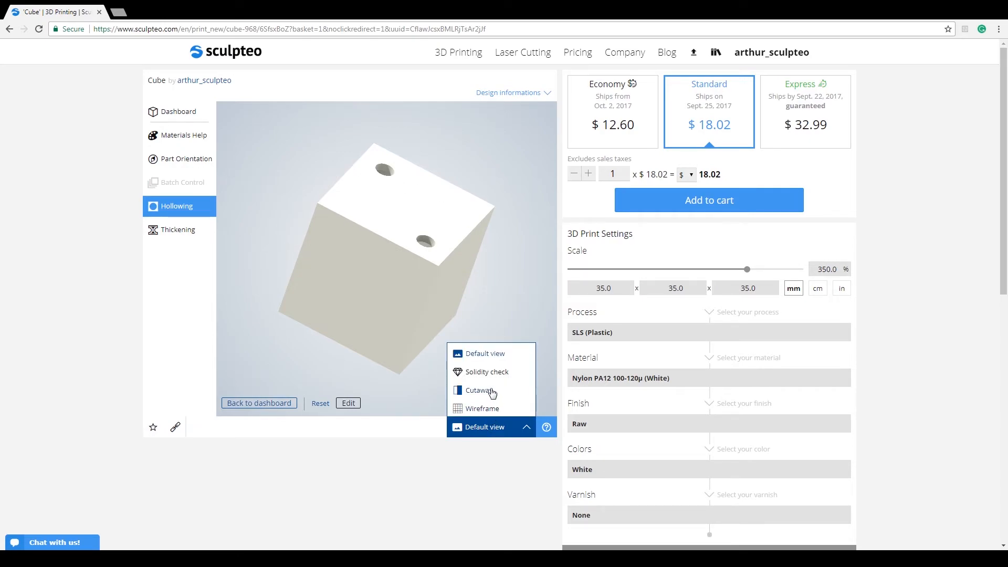
{"action": "left_click", "coordinate": [479, 389]}
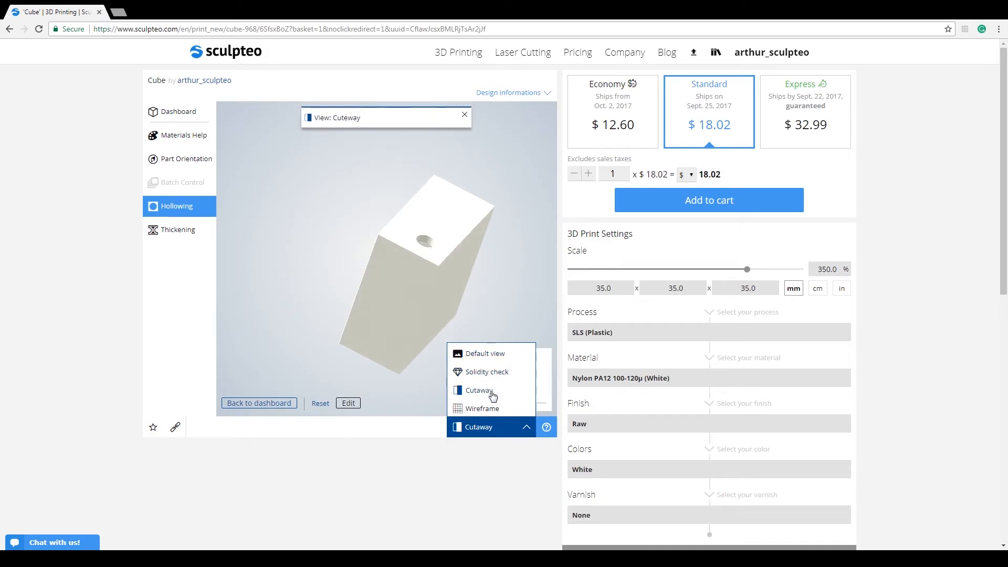
{"action": "left_click", "coordinate": [478, 390]}
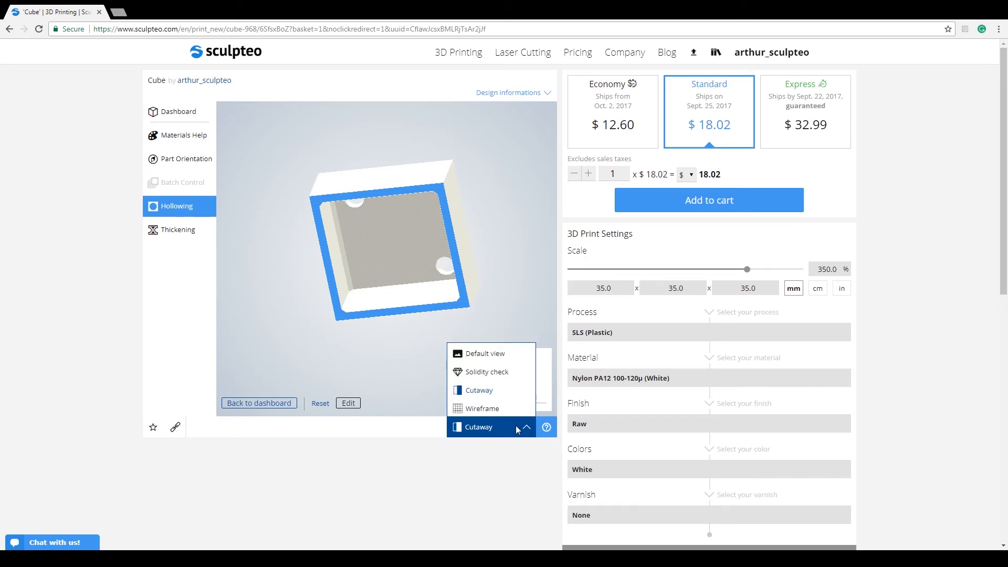
{"action": "left_click", "coordinate": [484, 353]}
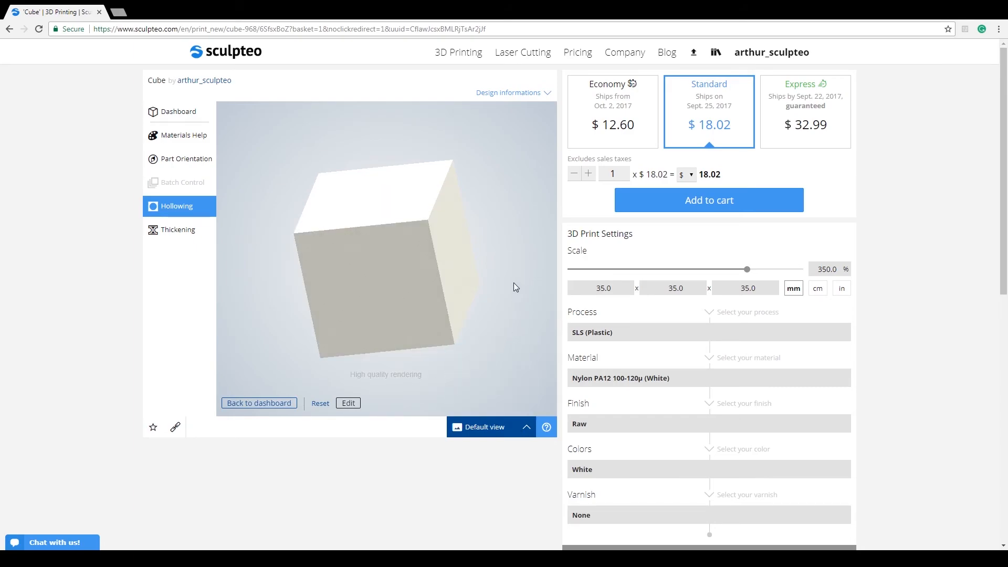